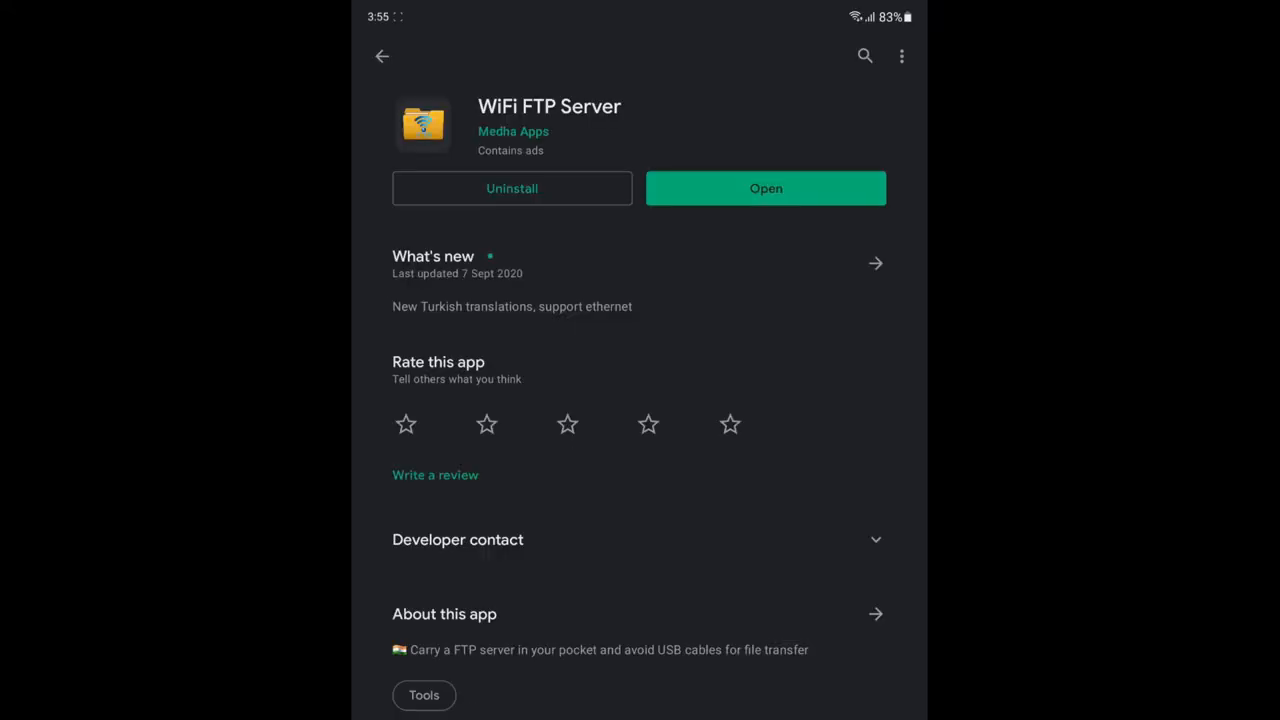
Enter ftp://192.168.10.2:1337 as Dolphin's location and confirm server port 1337.
left_click(765, 188)
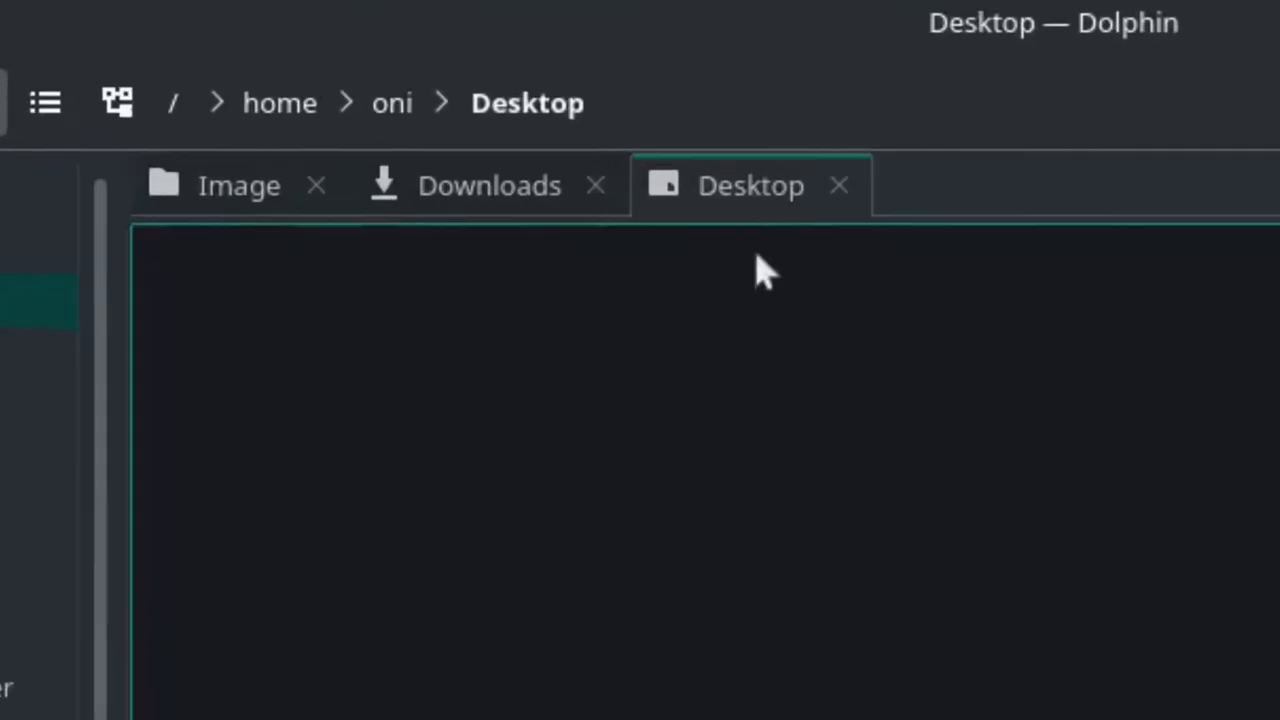
left_click(400, 102)
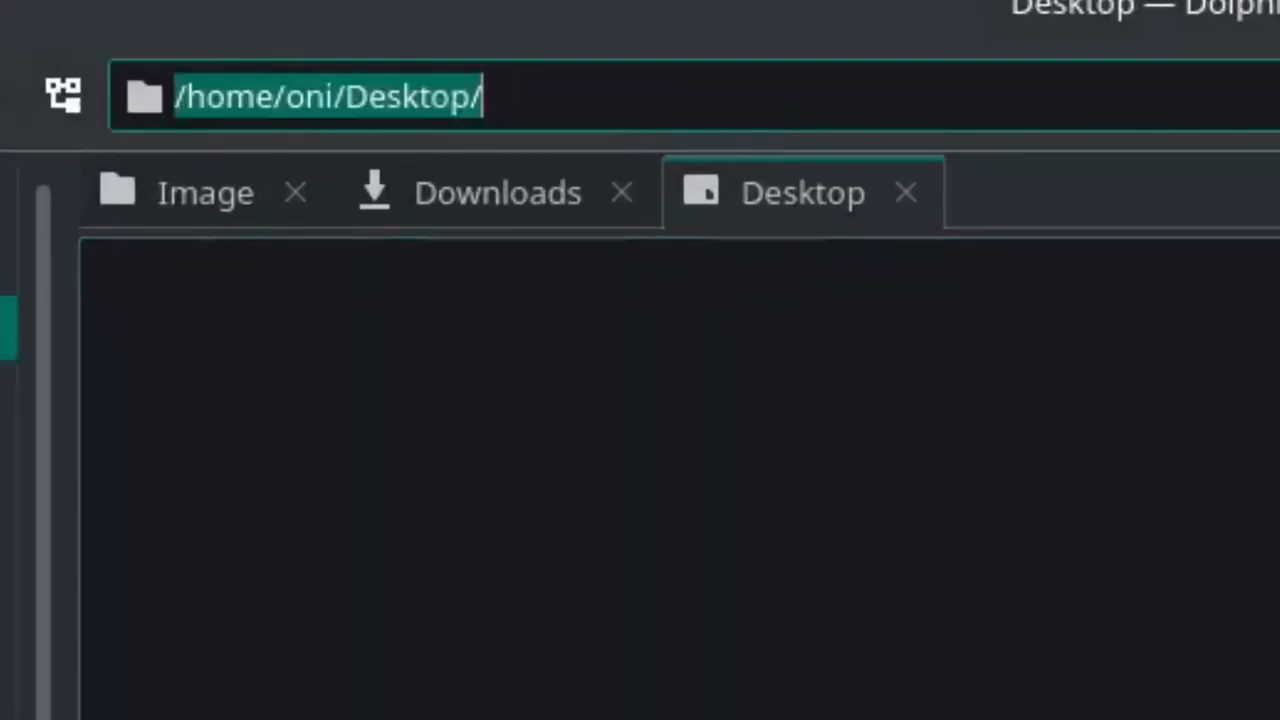
type("ftp://192.168")
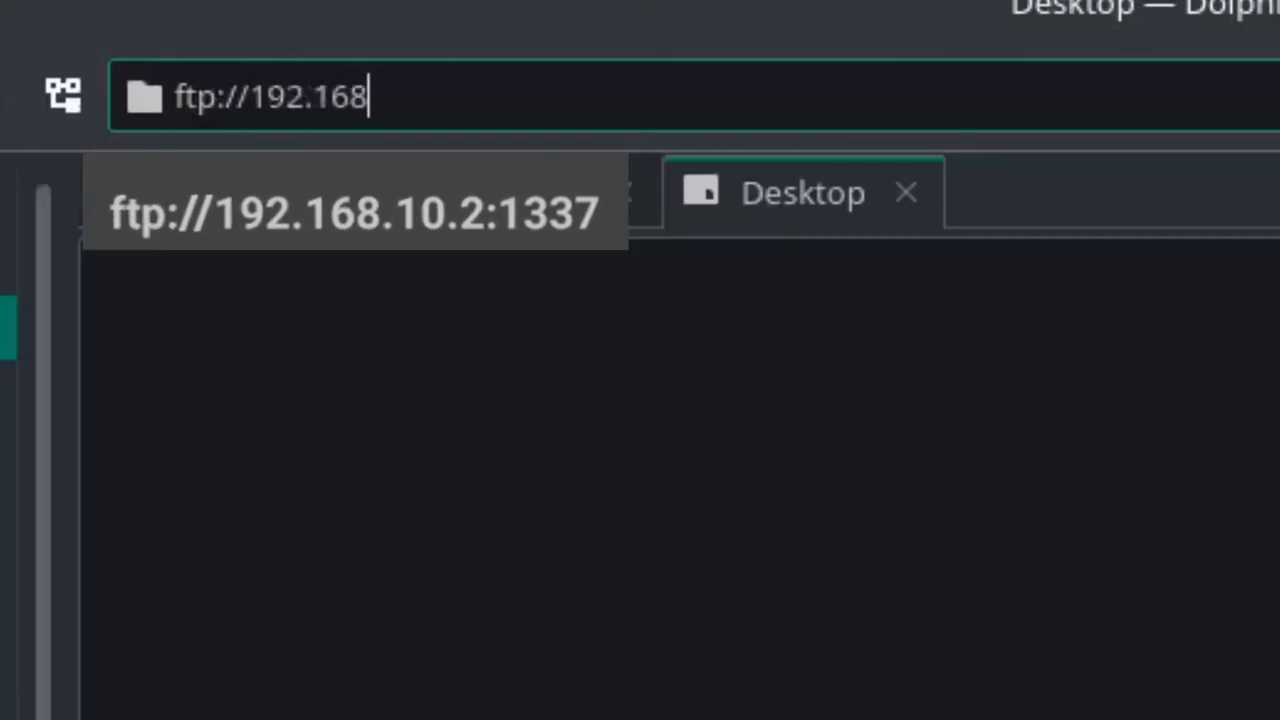
type(".10.2:")
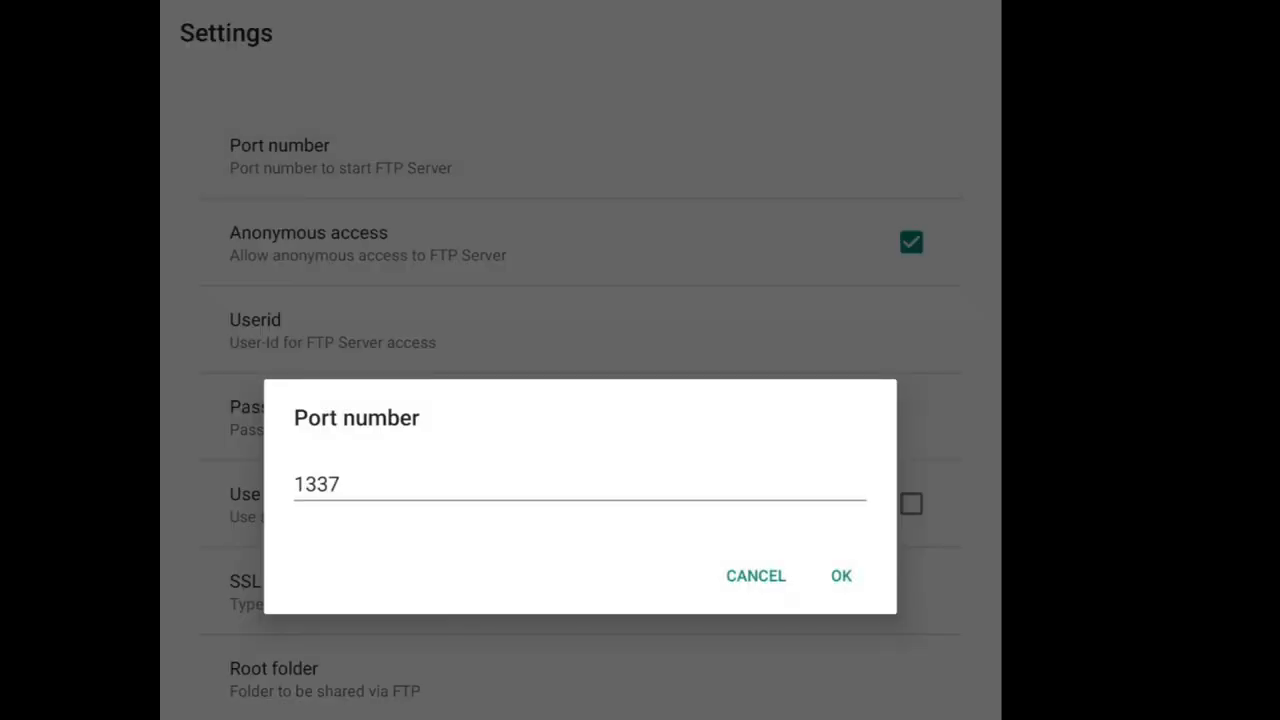
left_click(840, 575)
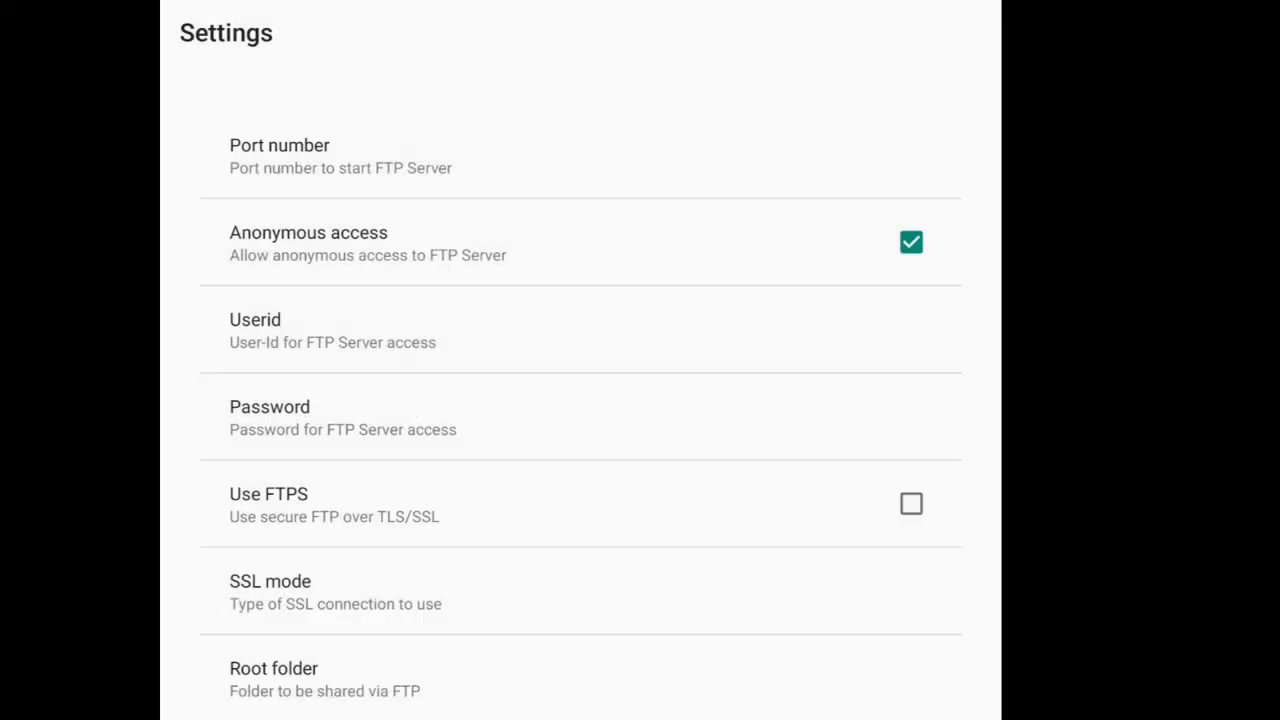